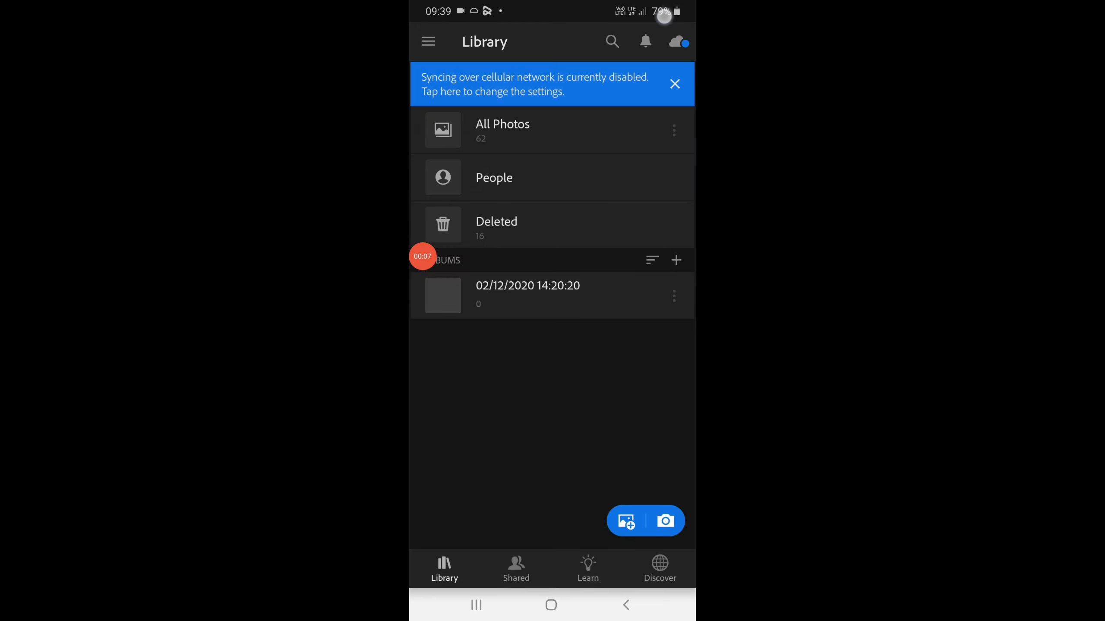
Step: Open the green mountain landscape photo from All Photos into the Edit view
left_click(502, 130)
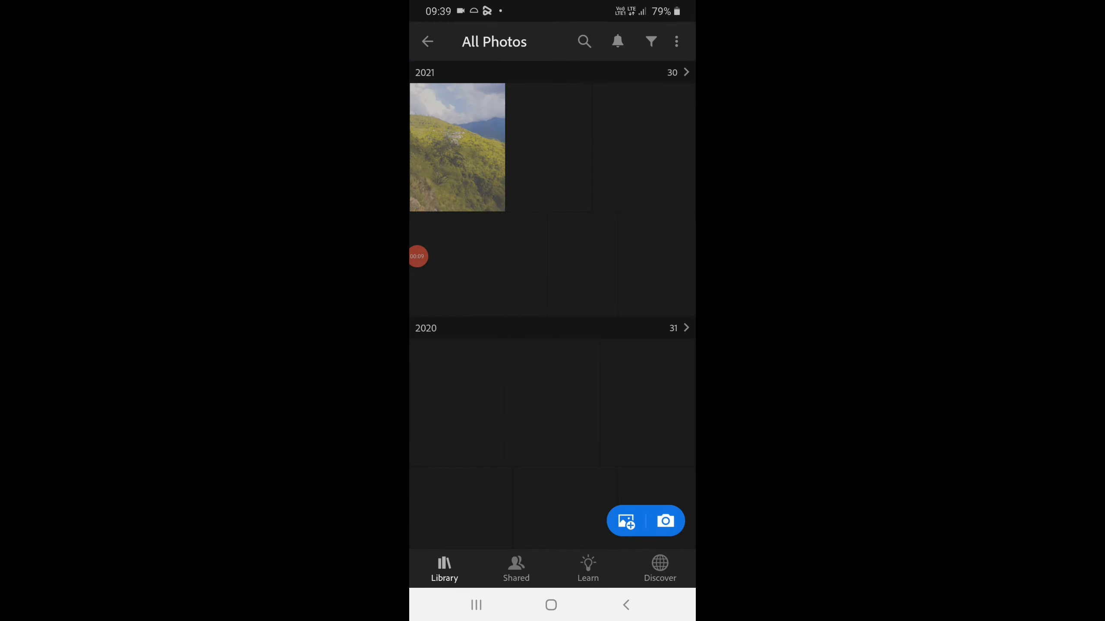
left_click(457, 148)
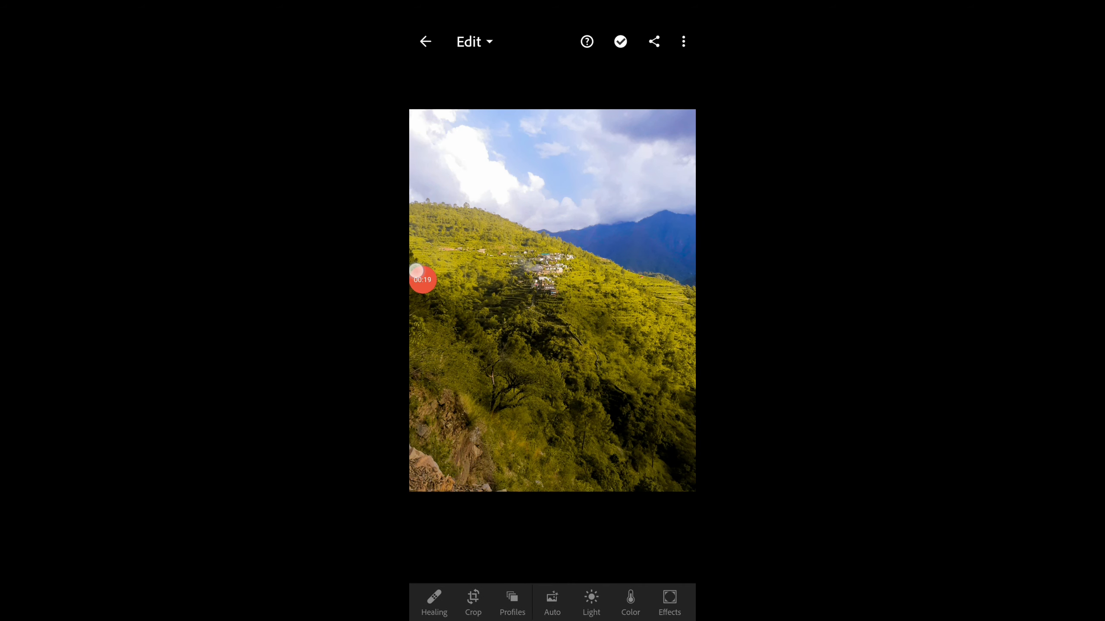
Step: In Color Mix, adjust the green range, then darken the yellows and boost their saturation strongly
left_click(630, 599)
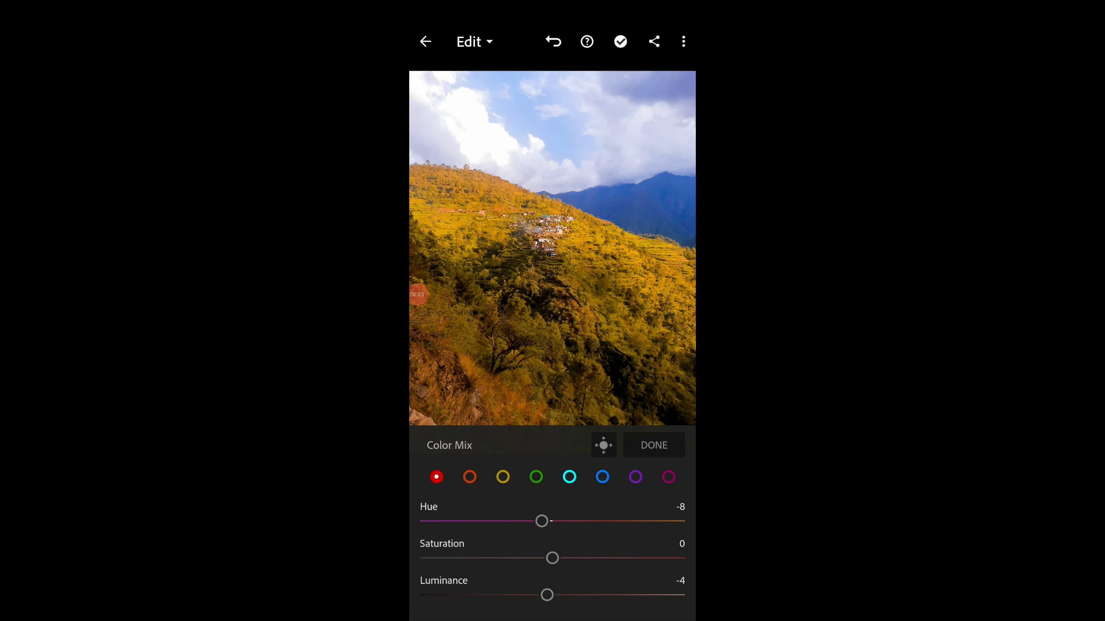
left_click(535, 478)
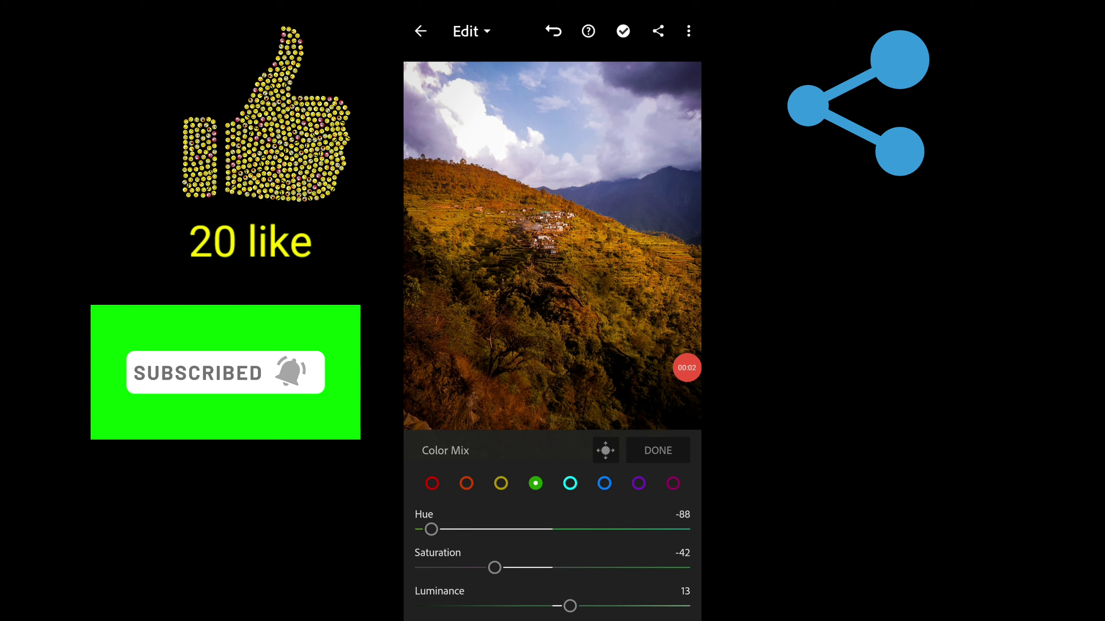
left_click(500, 483)
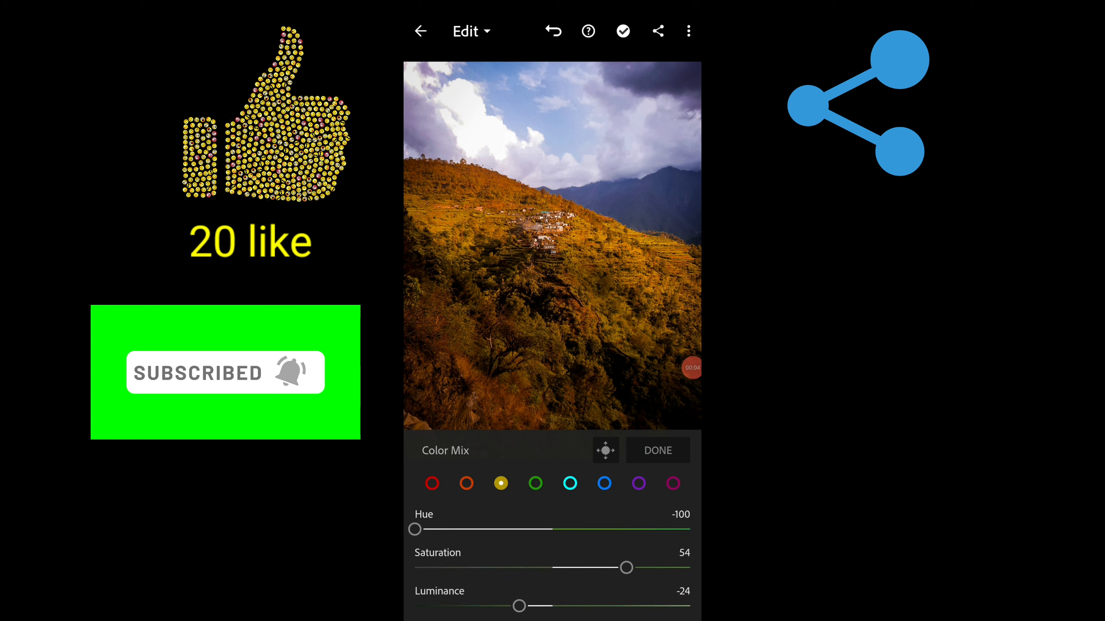
left_click_drag(518, 606, 504, 605)
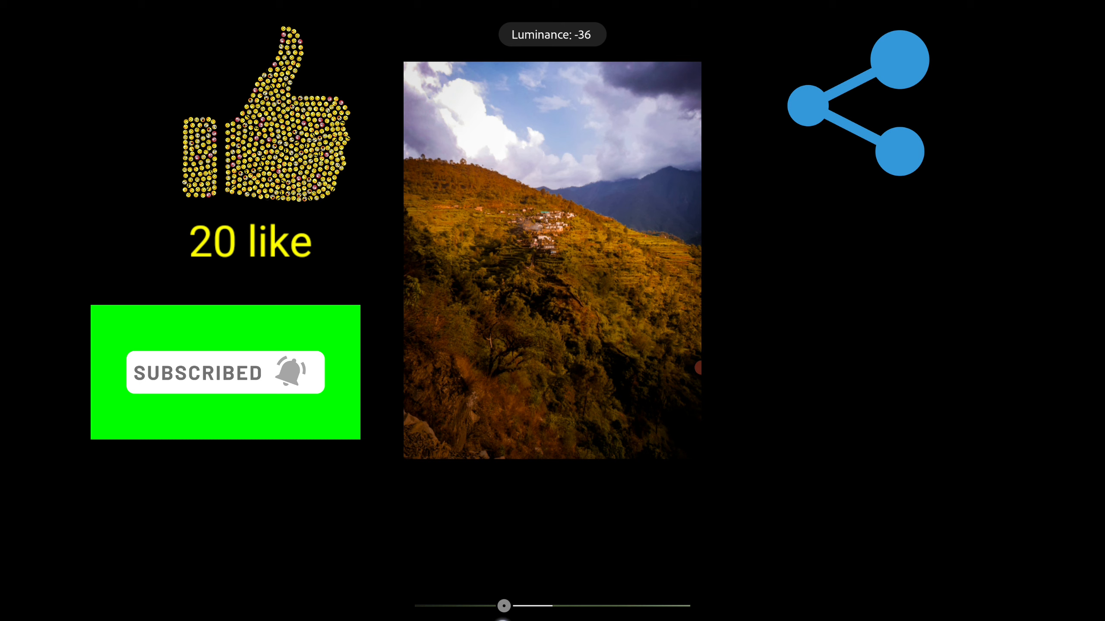
left_click_drag(504, 605, 670, 567)
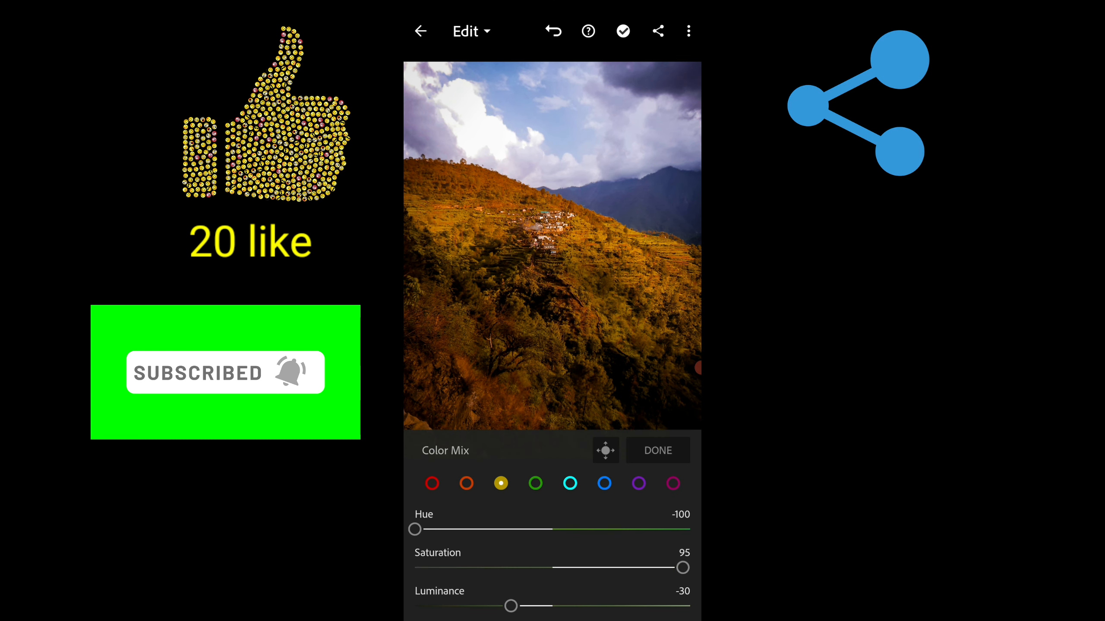
left_click_drag(682, 567, 672, 567)
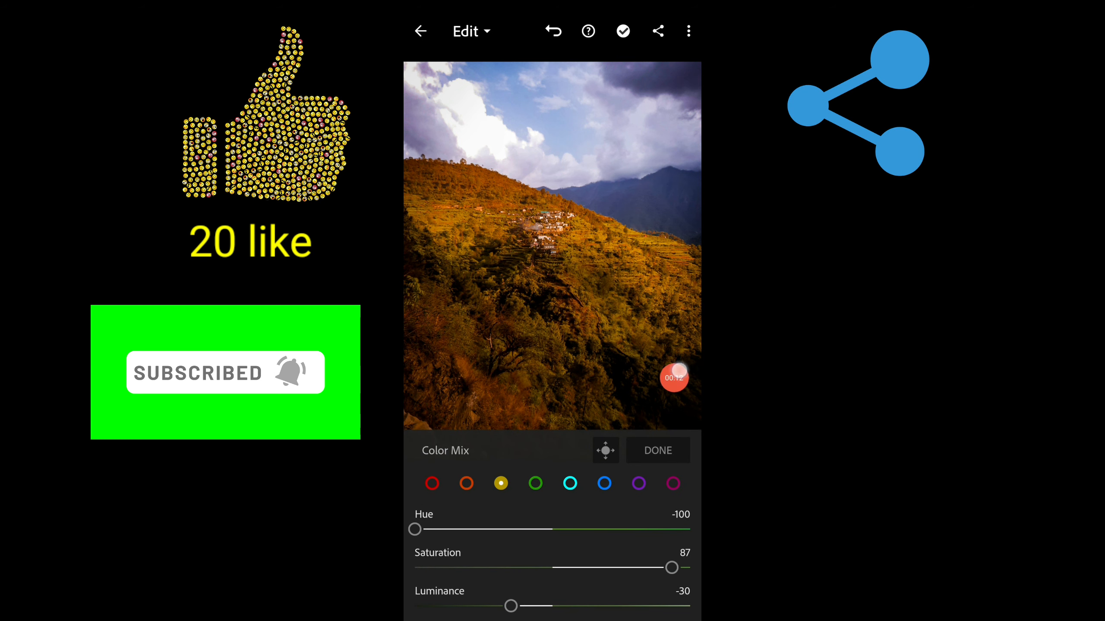
Step: Set the orange range to Luminance -68 and push its Saturation to 100
left_click(466, 483)
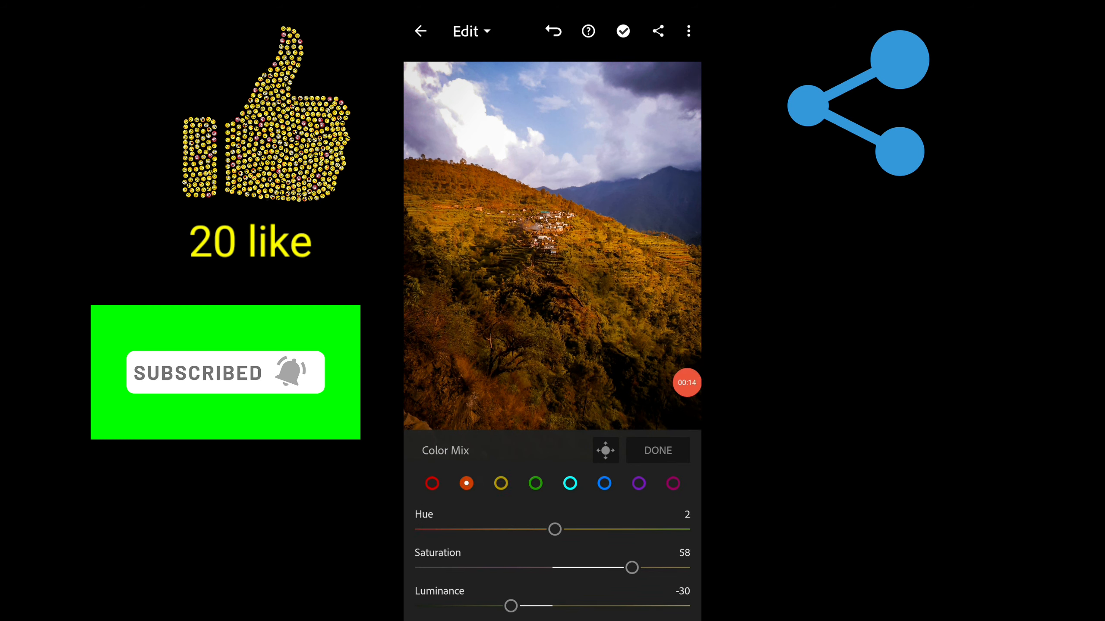
left_click_drag(510, 606, 469, 606)
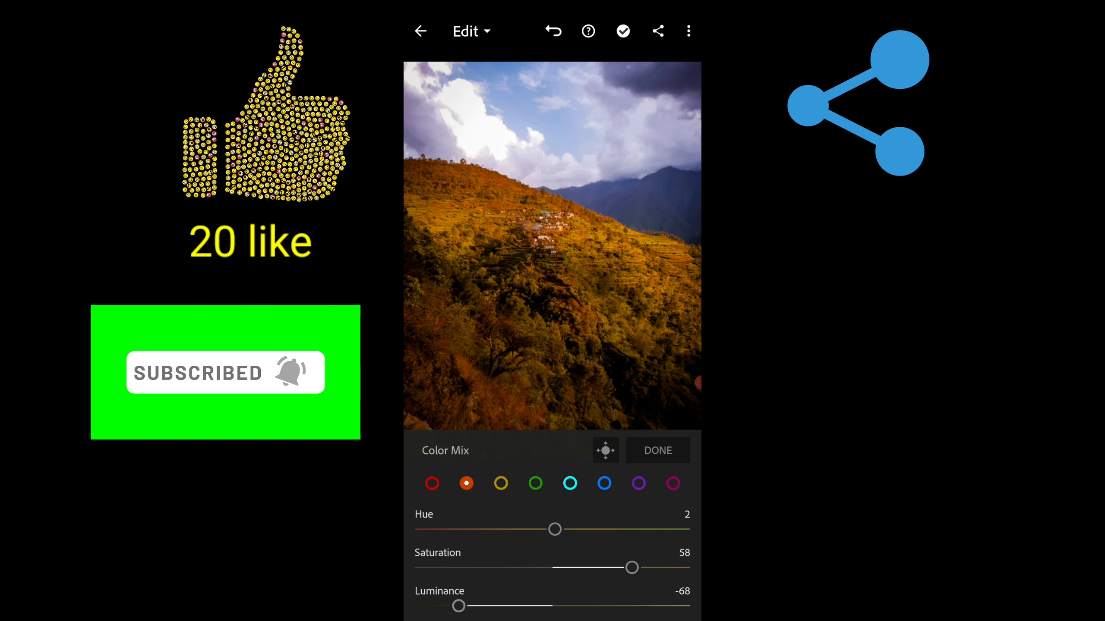
left_click_drag(631, 567, 668, 566)
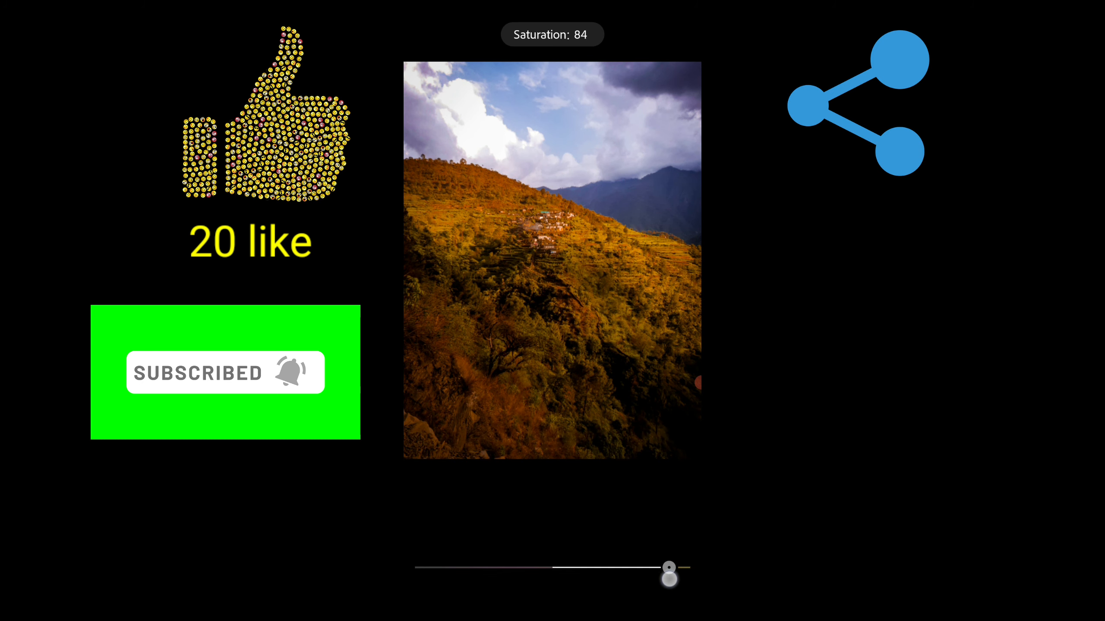
left_click_drag(668, 576, 673, 568)
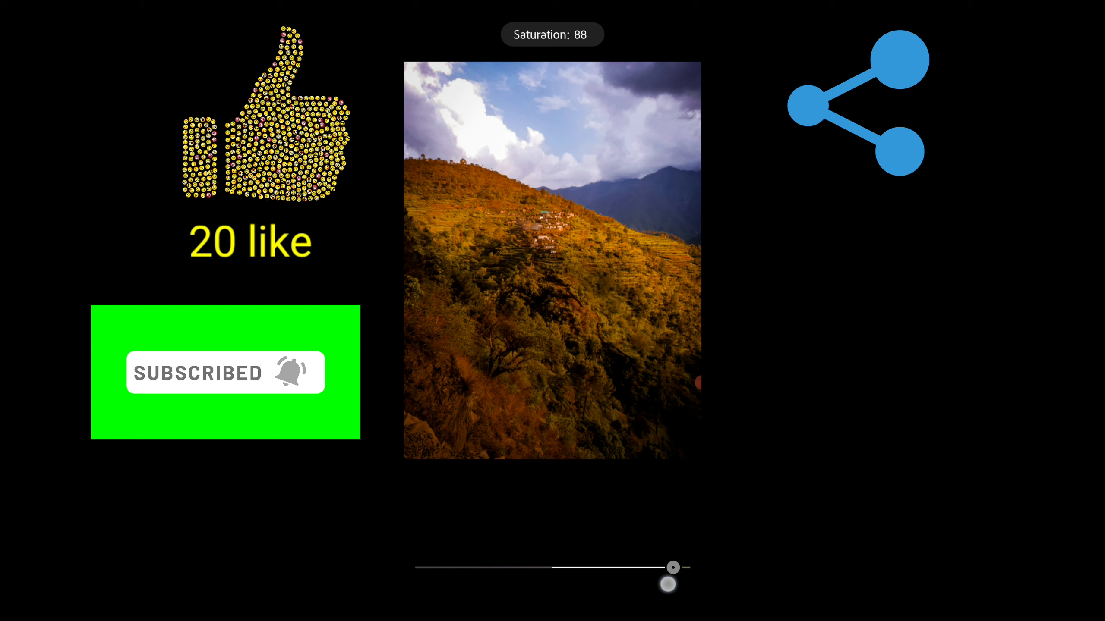
left_click_drag(673, 567, 662, 567)
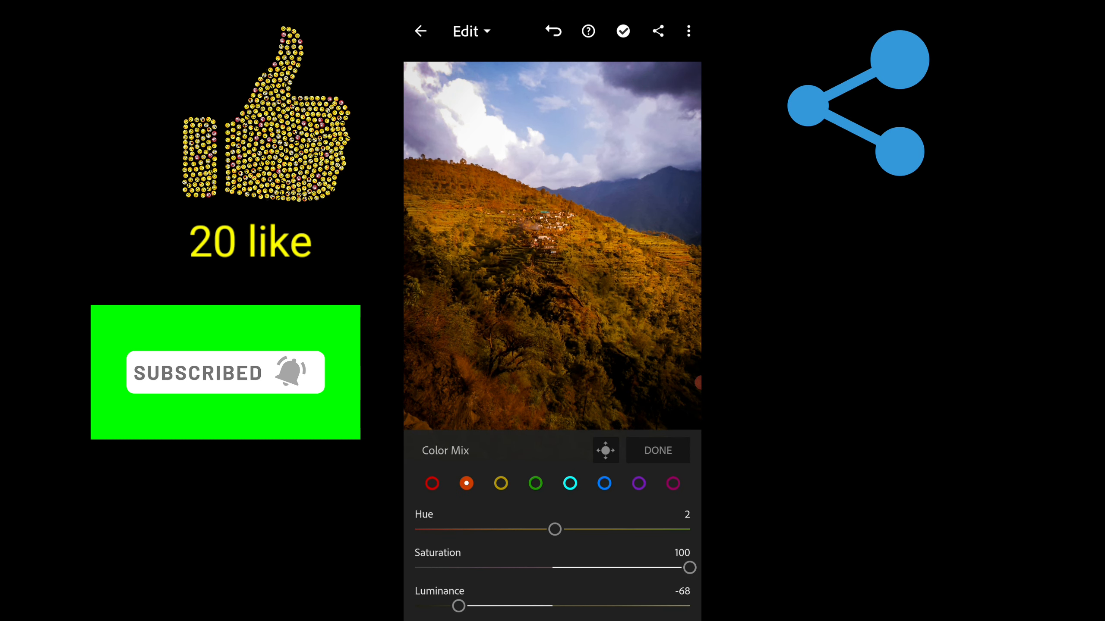
left_click_drag(689, 568, 680, 568)
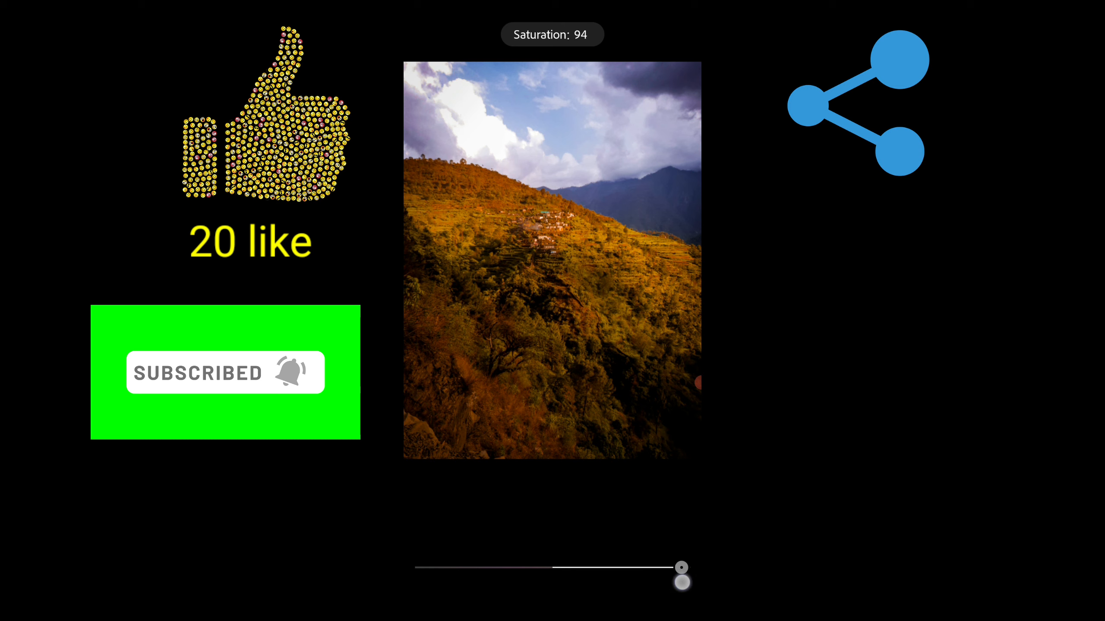
left_click_drag(681, 581, 499, 580)
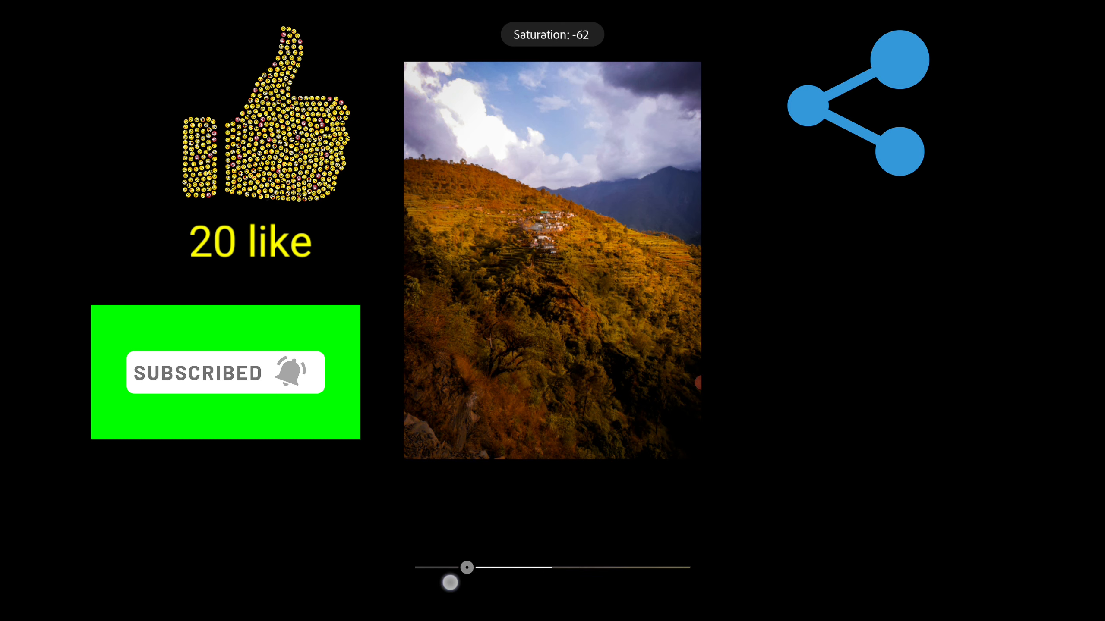
Step: Shift the orange Hue to -18 toward red, then move on to the red range
left_click_drag(465, 568, 509, 535)
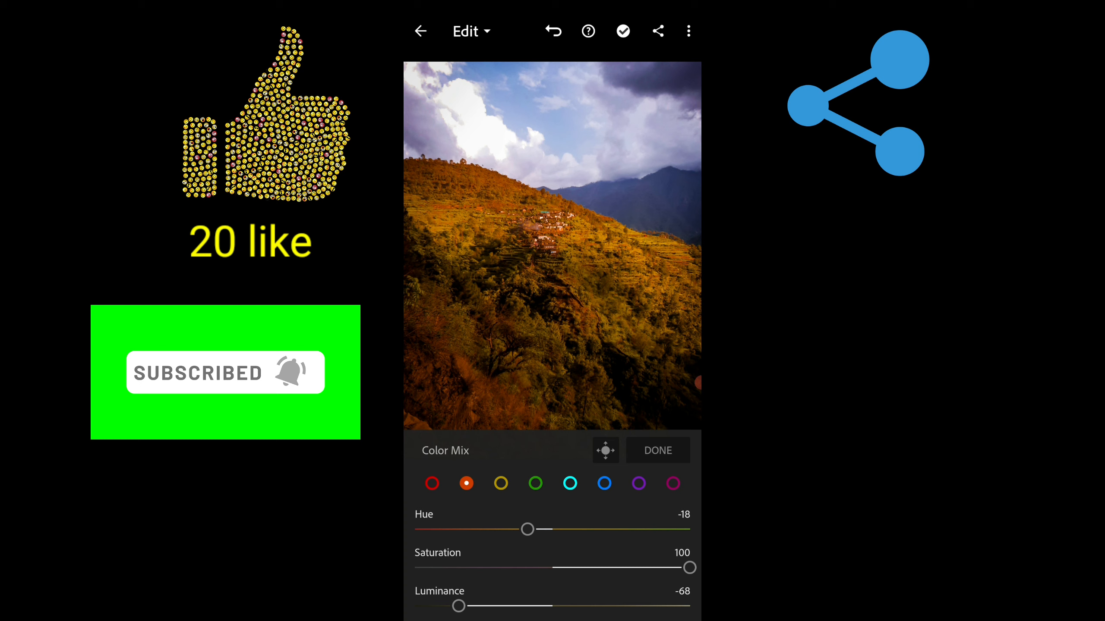
left_click(432, 483)
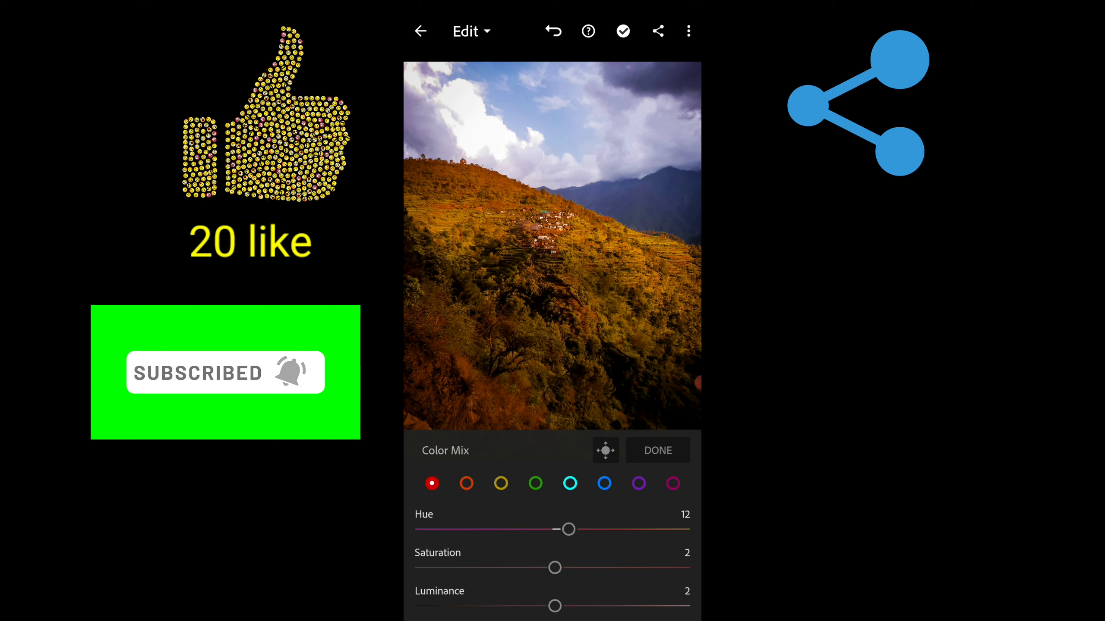
Step: Retune the red range: try hue and saturation shifts, settle the hue toward orange with neutral saturation
left_click_drag(568, 529, 645, 529)
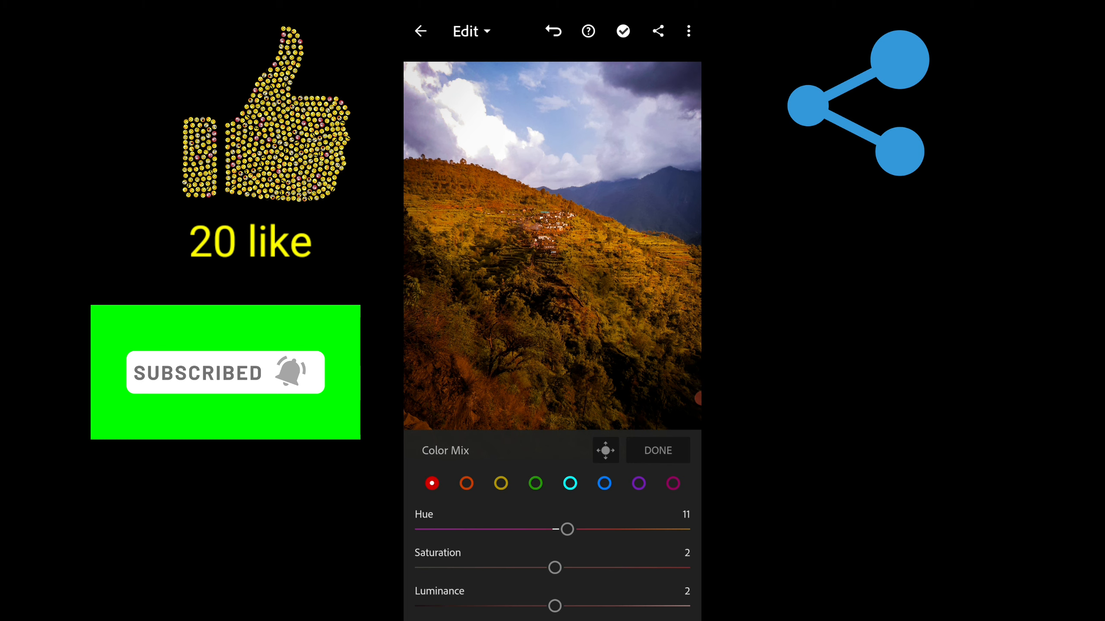
left_click_drag(566, 529, 447, 529)
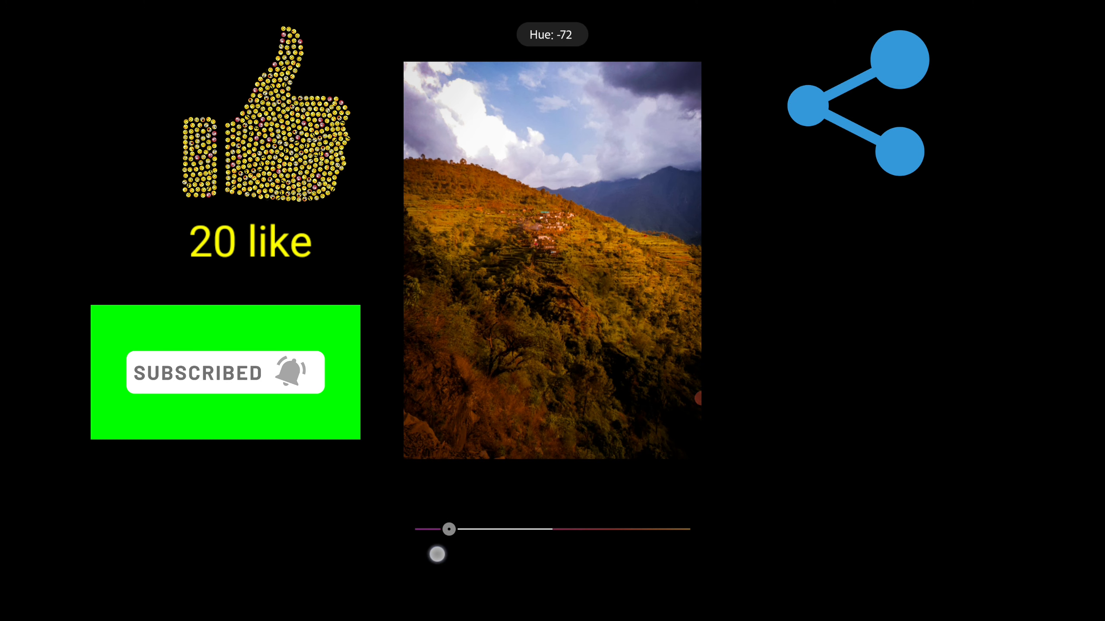
left_click_drag(449, 529, 530, 529)
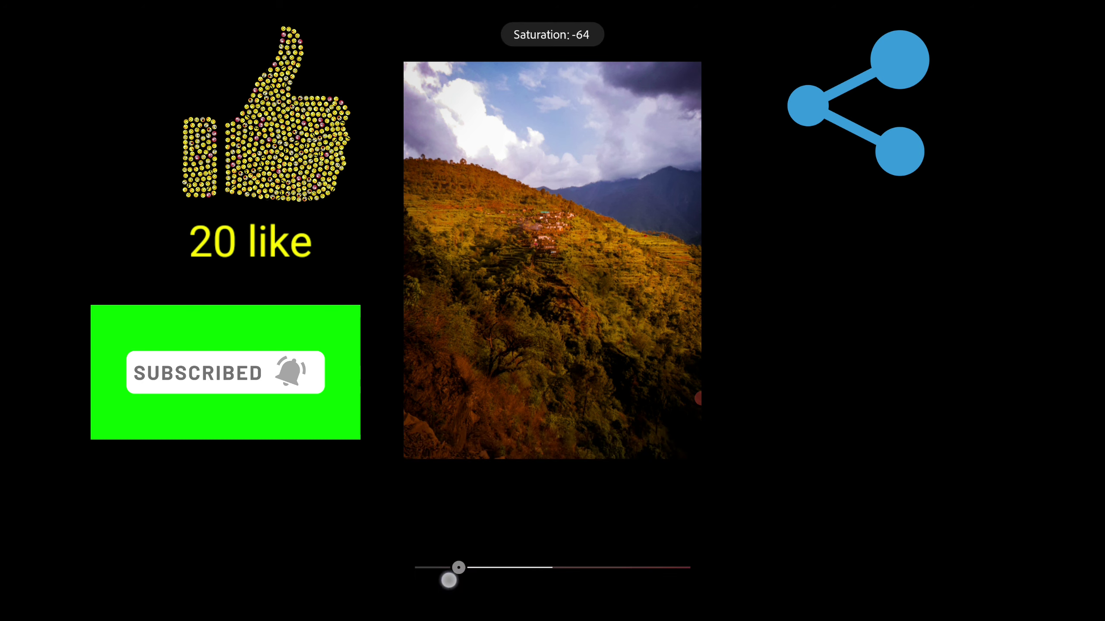
left_click_drag(458, 568, 552, 567)
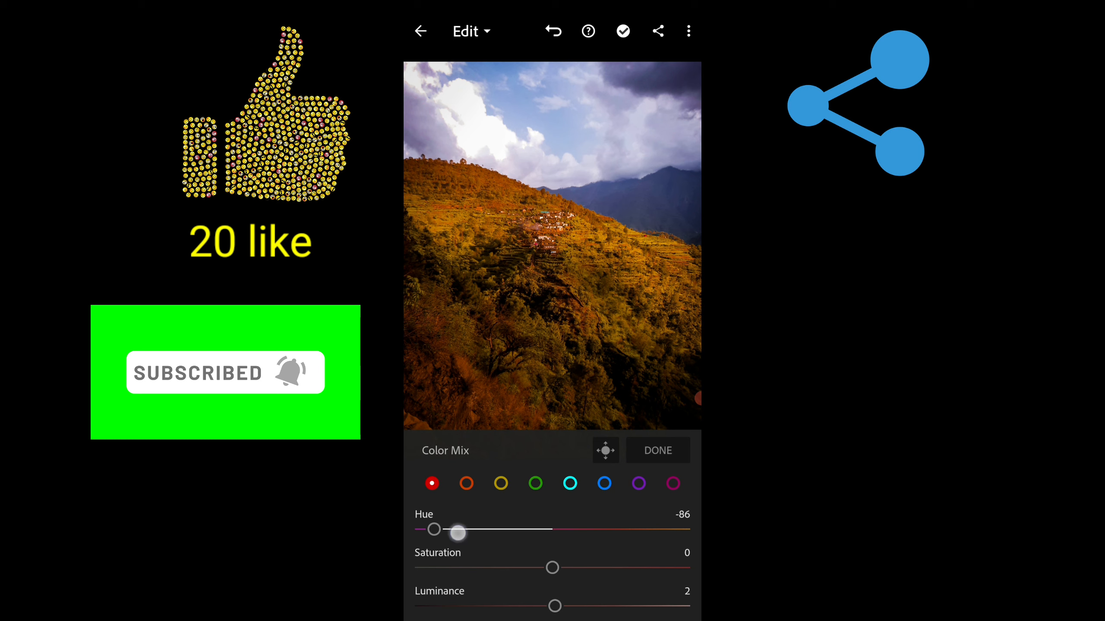
left_click_drag(456, 532, 599, 538)
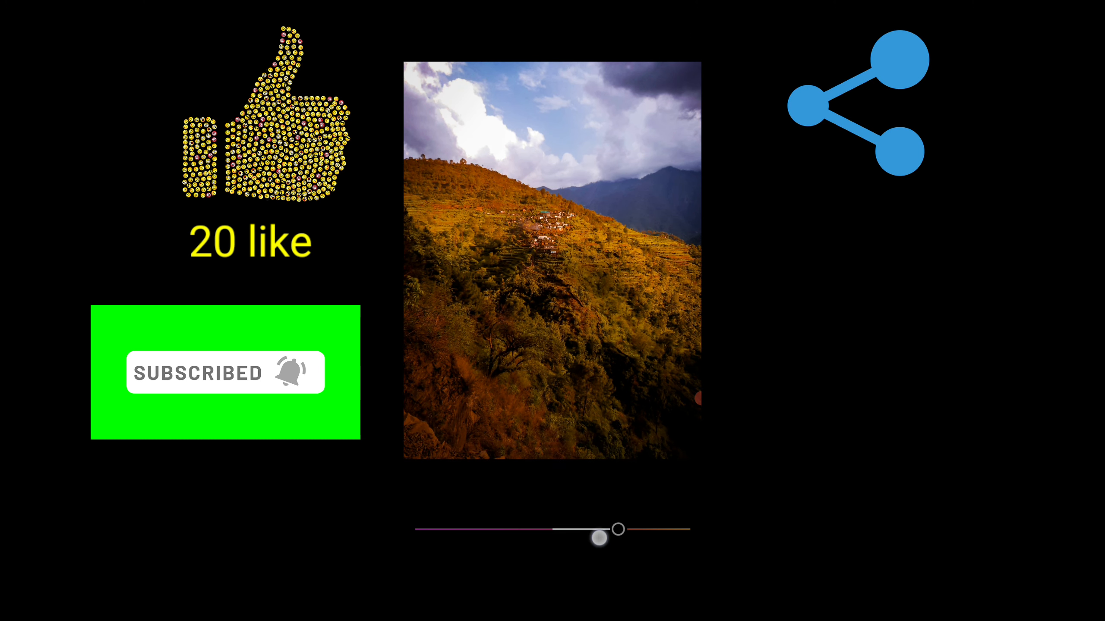
left_click_drag(598, 538, 626, 529)
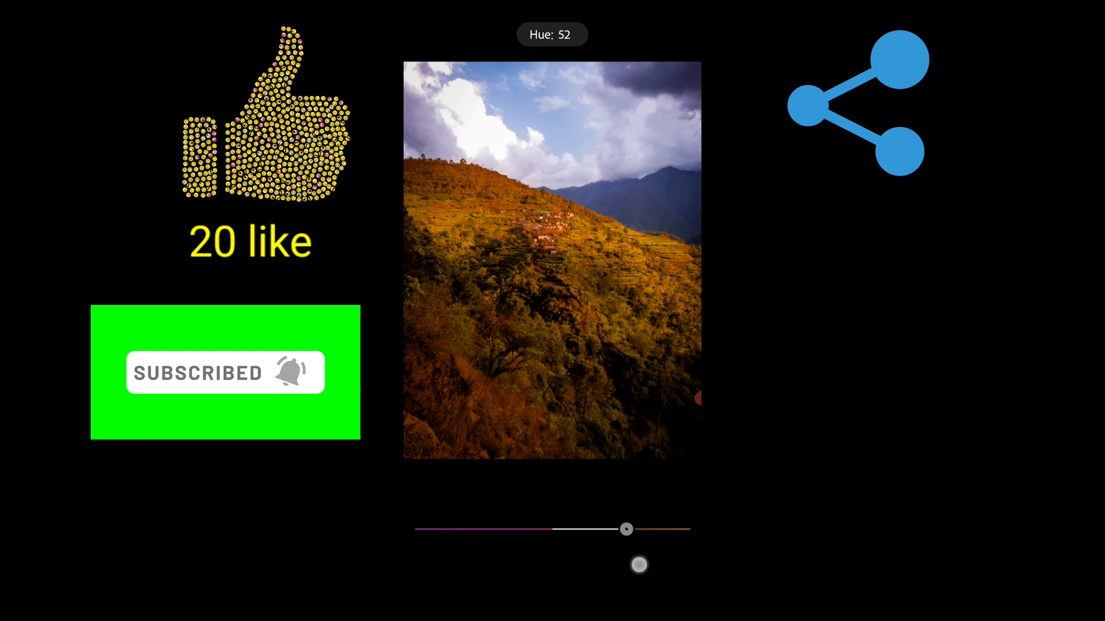
left_click_drag(625, 529, 586, 529)
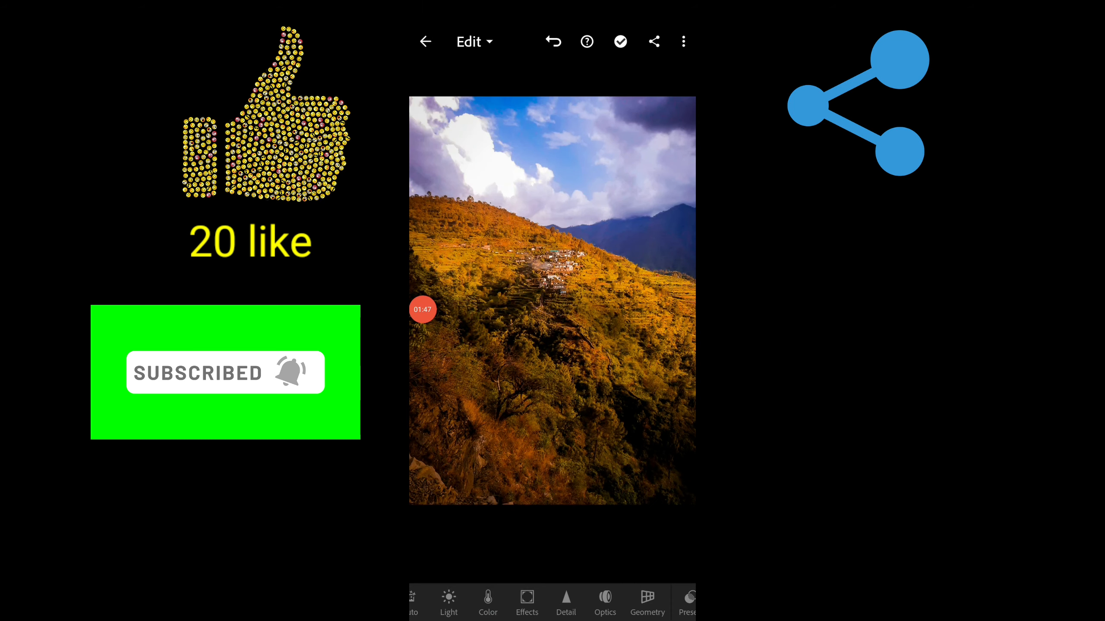
Step: Review the Detail panel, then export the finished photo with Save to Device
left_click(566, 602)
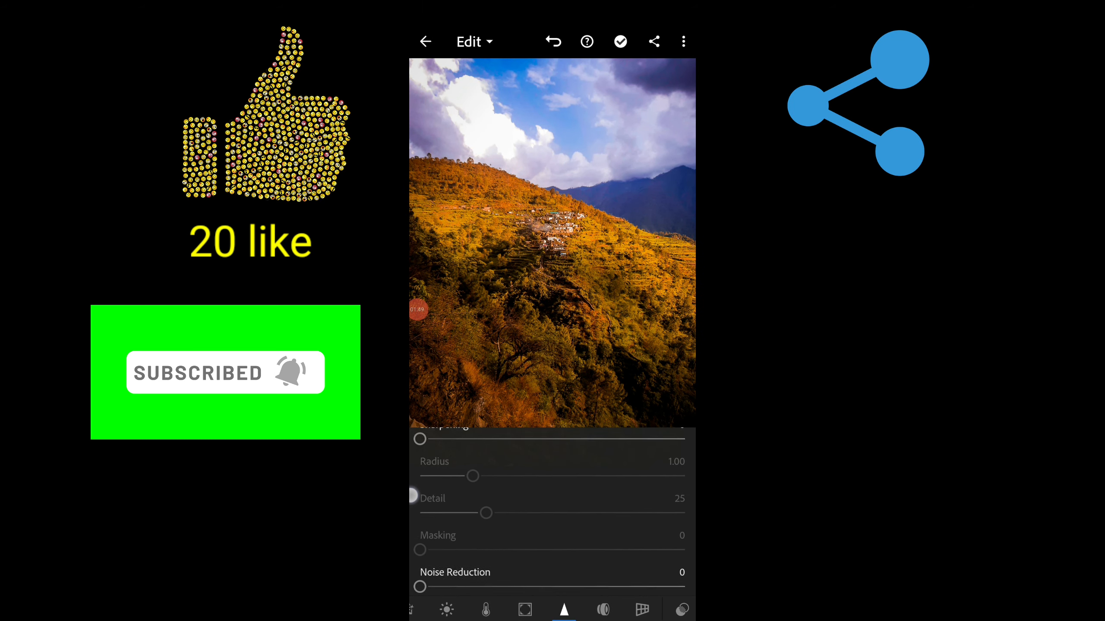
scroll("down", 3)
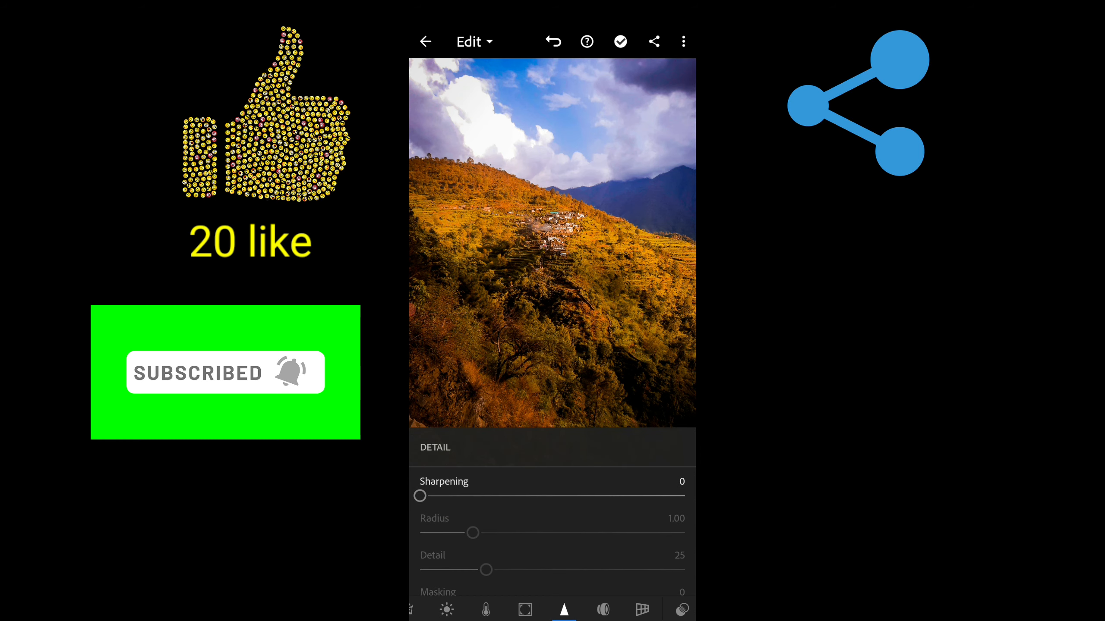
left_click(654, 41)
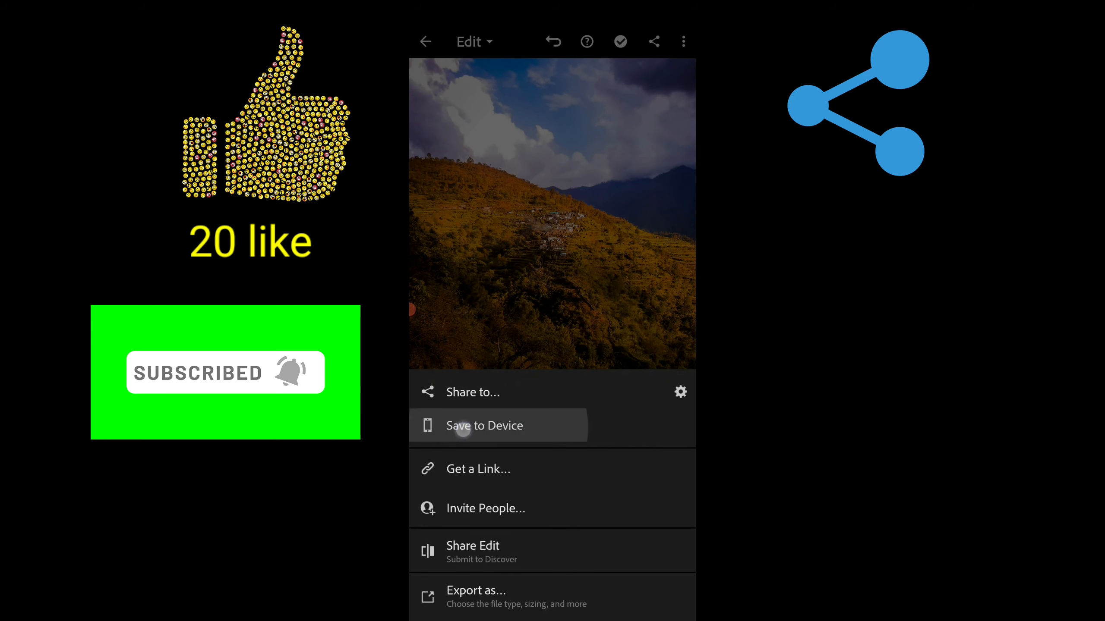
left_click(464, 427)
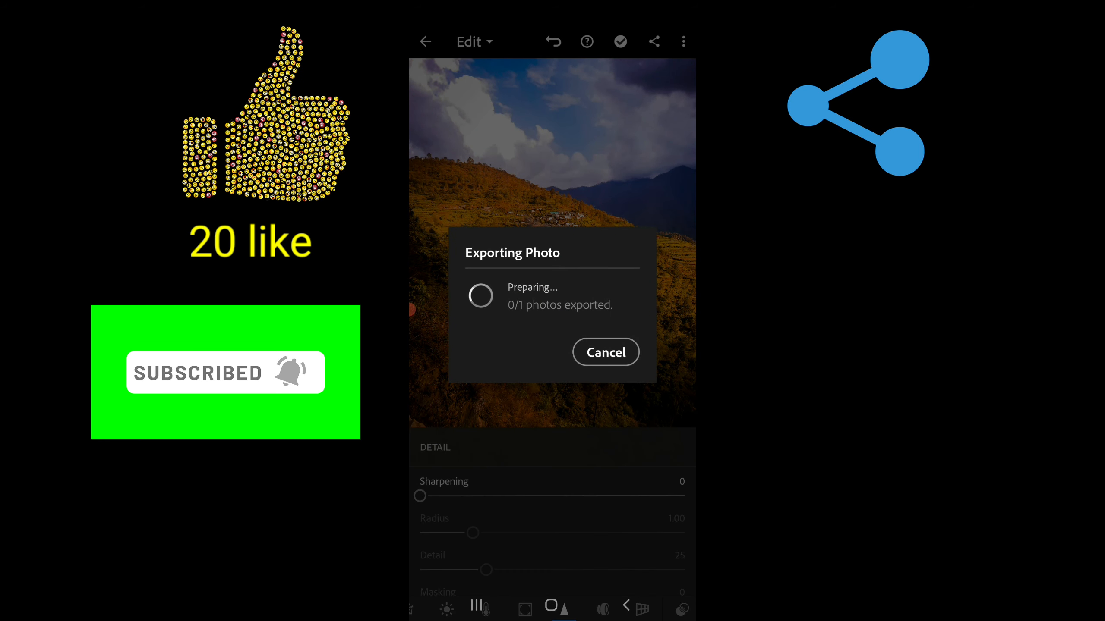